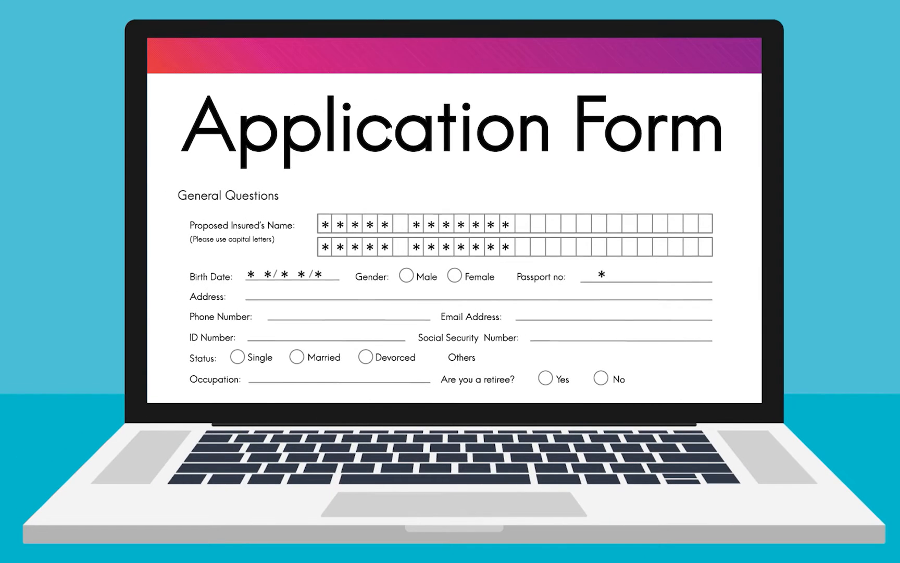
- Switch from the Automa editor to the RPA Challenge tab in Chrome
{"action": "scroll", "scroll_direction": "down", "scroll_amount": 3}
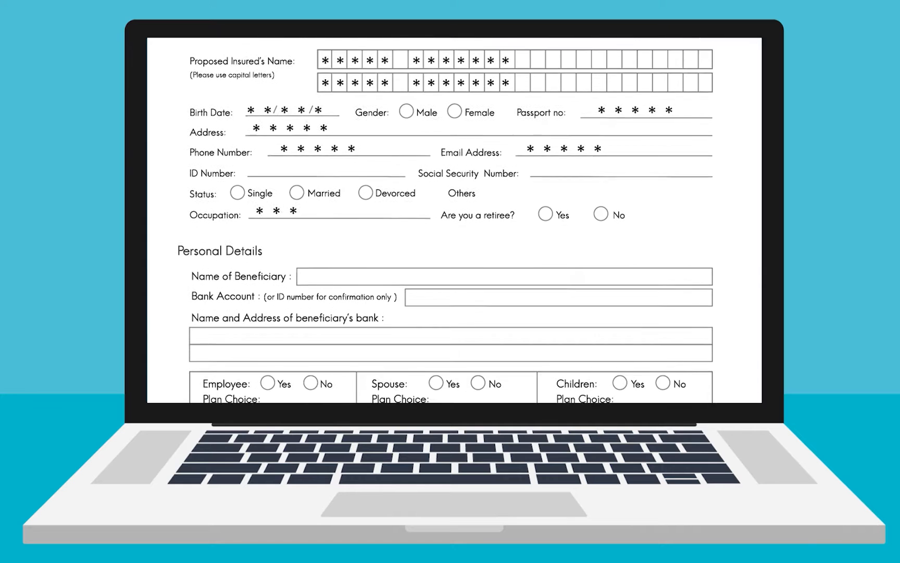
{"action": "key", "text": "alt+tab"}
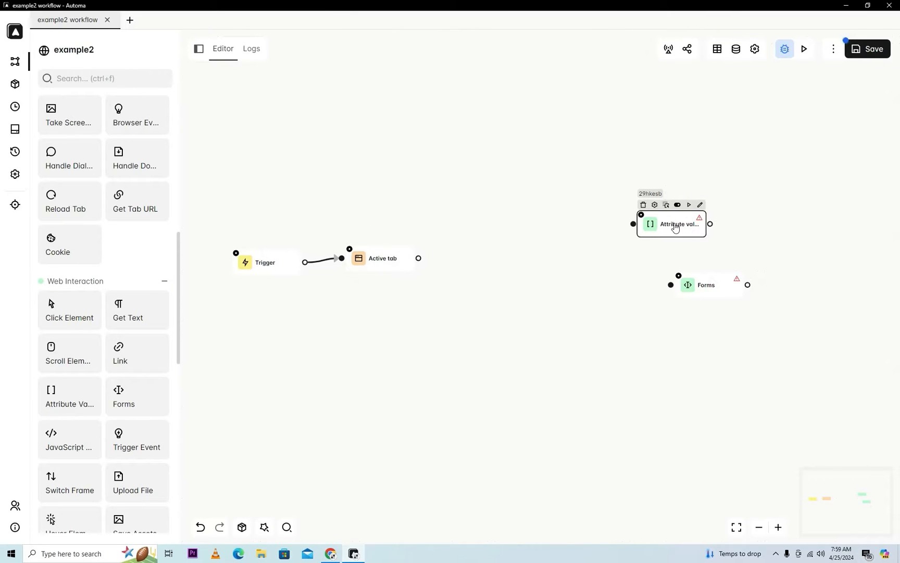
{"action": "mouse_move", "coordinate": [690, 219]}
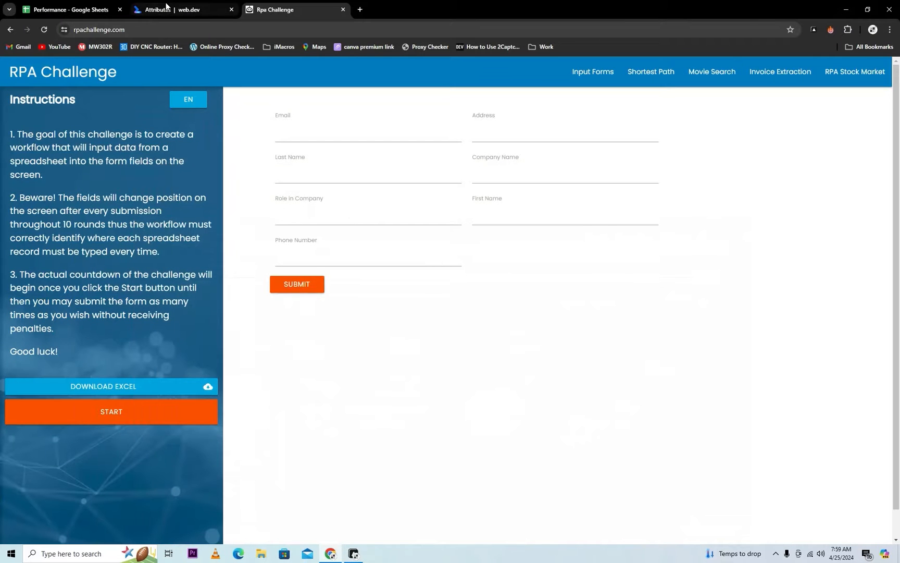
- Bring up the web.dev article on HTML attributes for reference
{"action": "left_click", "coordinate": [182, 10]}
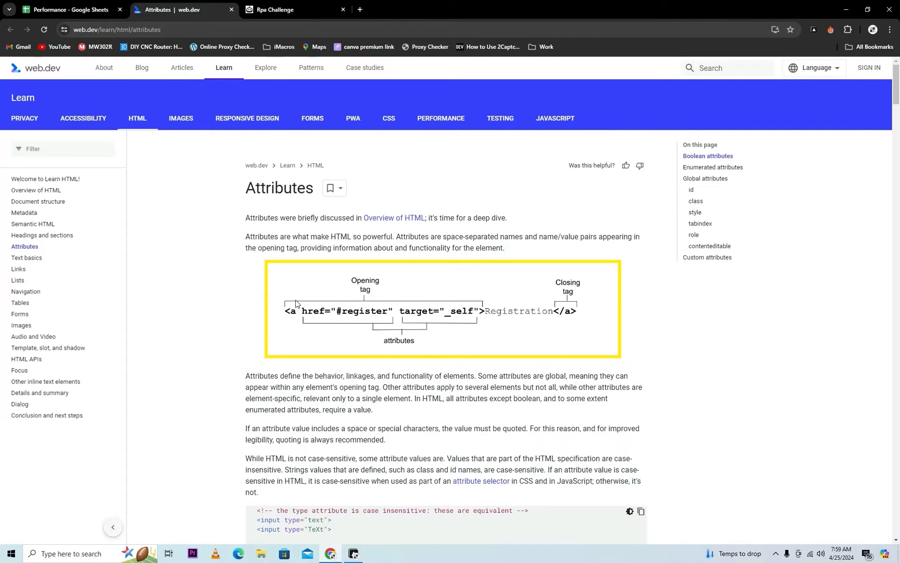
{"action": "mouse_move", "coordinate": [533, 309]}
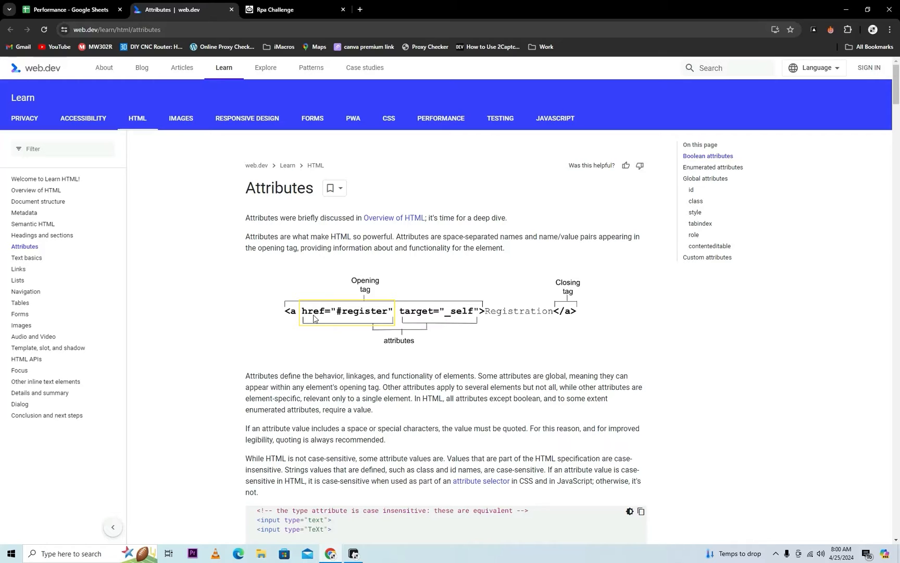
{"action": "mouse_move", "coordinate": [429, 325]}
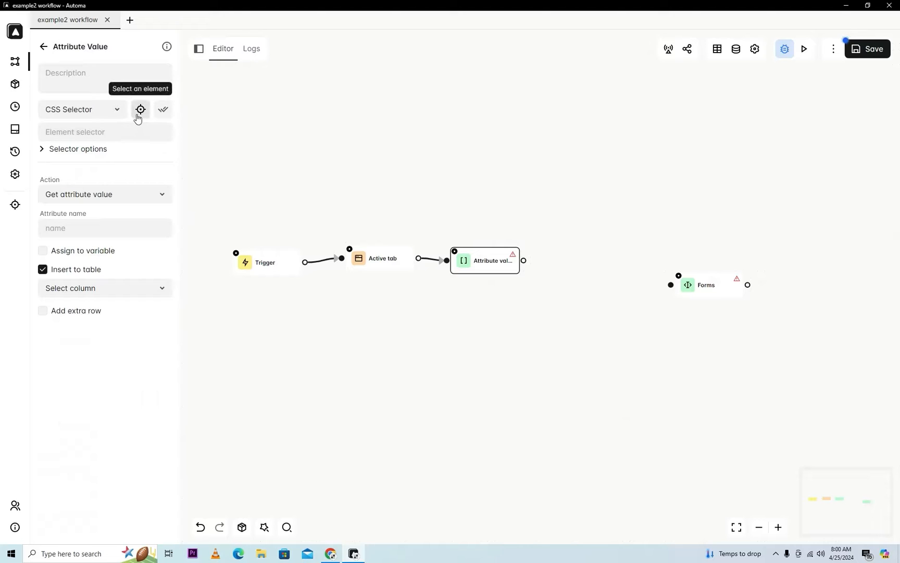
- Pick the RPA Challenge SUBMIT button as the Attribute Value block's target element
{"action": "left_click", "coordinate": [139, 109]}
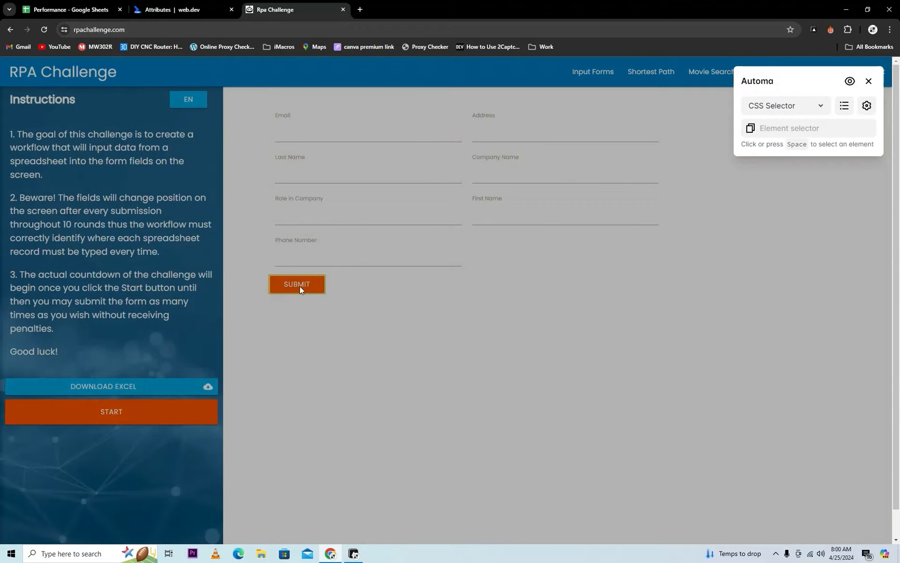
{"action": "left_click", "coordinate": [296, 283]}
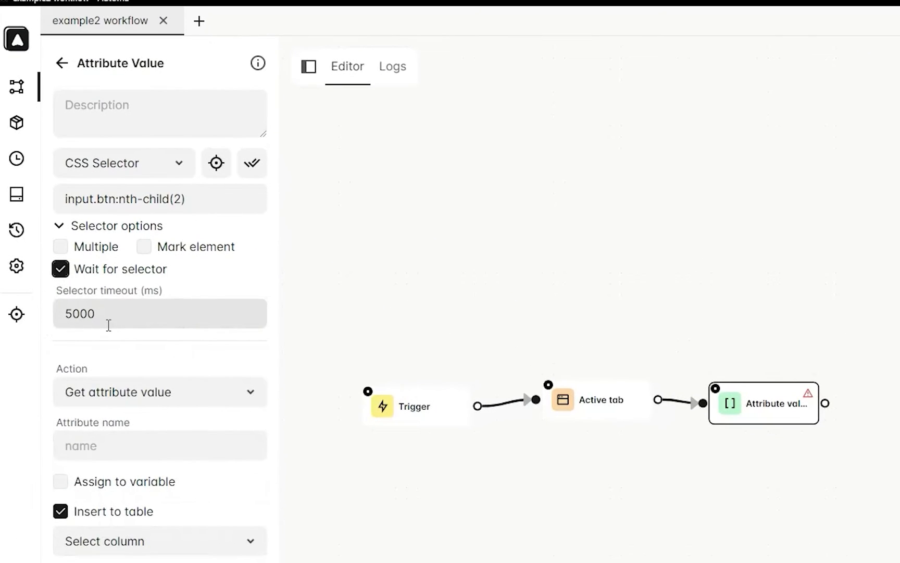
- Read the 'value' attribute into a variable instead of a table and close the block
{"action": "left_click", "coordinate": [159, 444]}
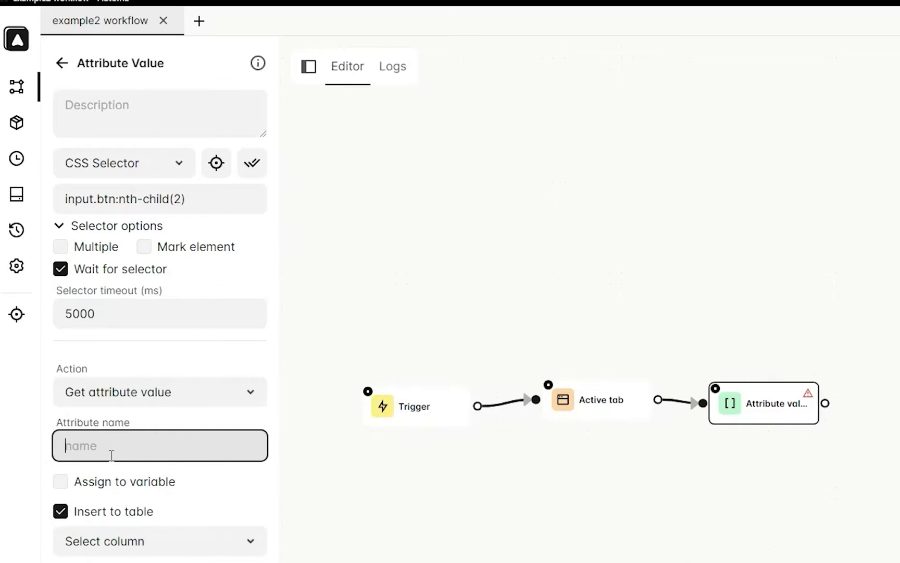
{"action": "type", "text": "va"}
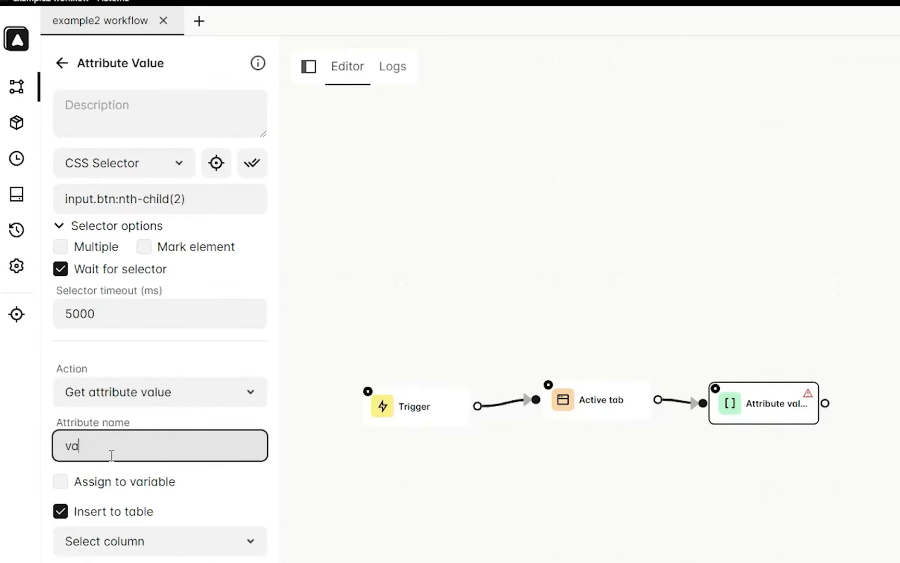
{"action": "left_click", "coordinate": [61, 511]}
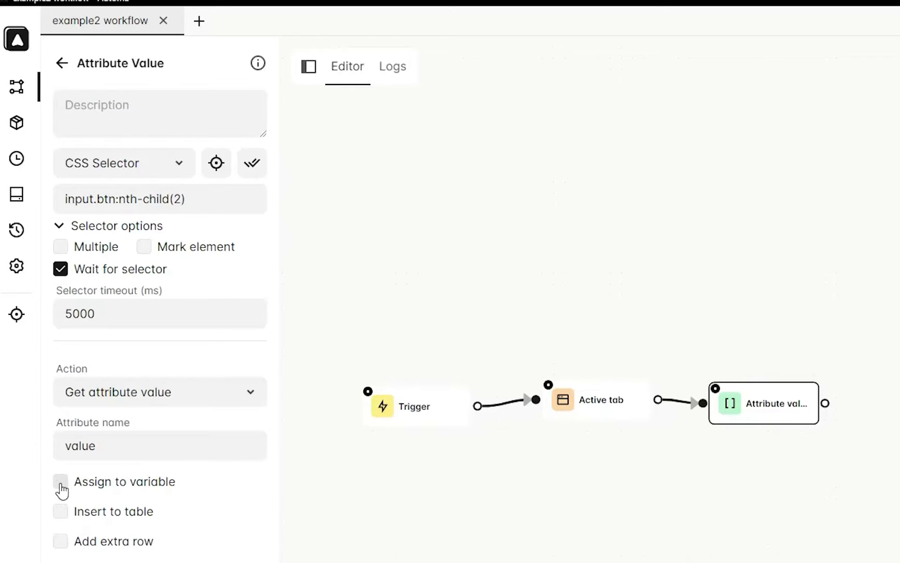
{"action": "left_click", "coordinate": [61, 482]}
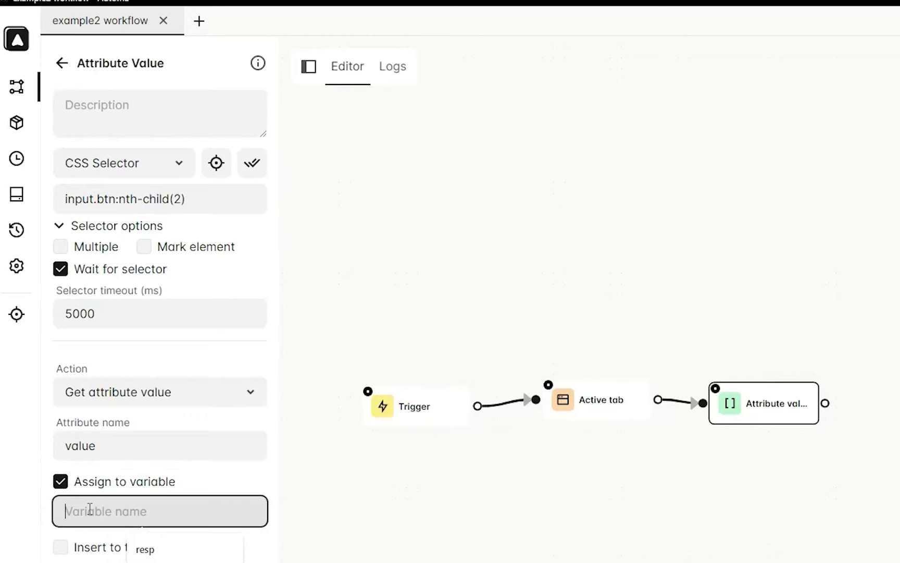
{"action": "left_click", "coordinate": [62, 64]}
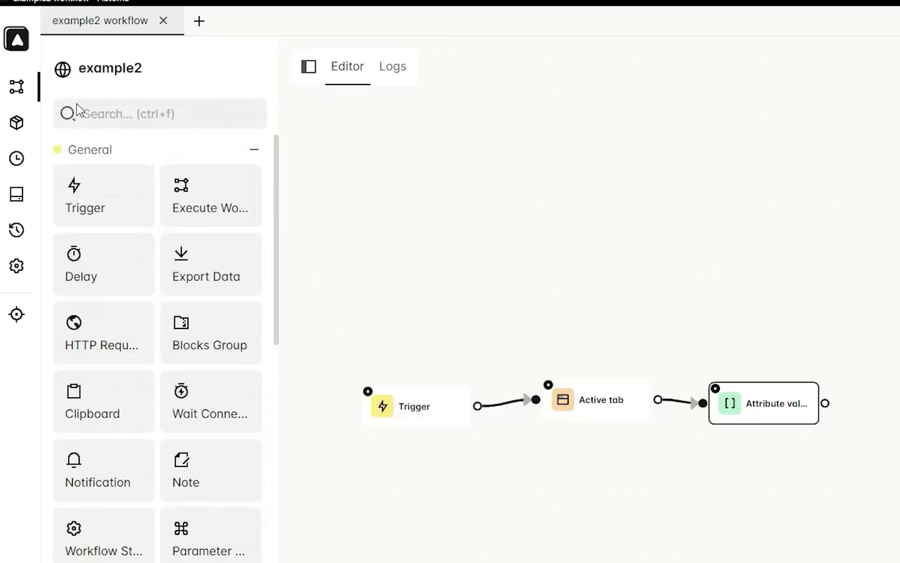
- Insert a Delay after Attribute value, run to the breakpoint showing 'Submit', then resume
{"action": "left_click", "coordinate": [159, 114]}
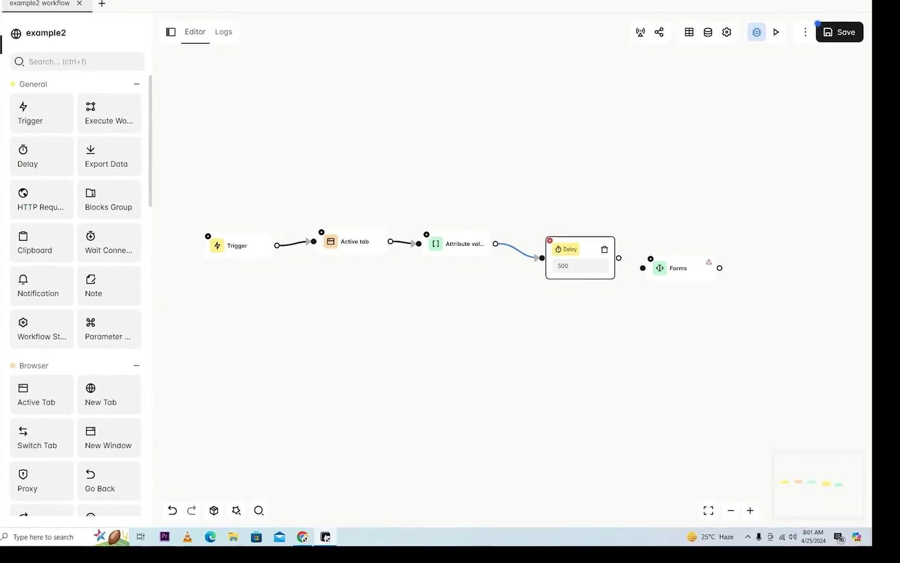
{"action": "left_click", "coordinate": [775, 32]}
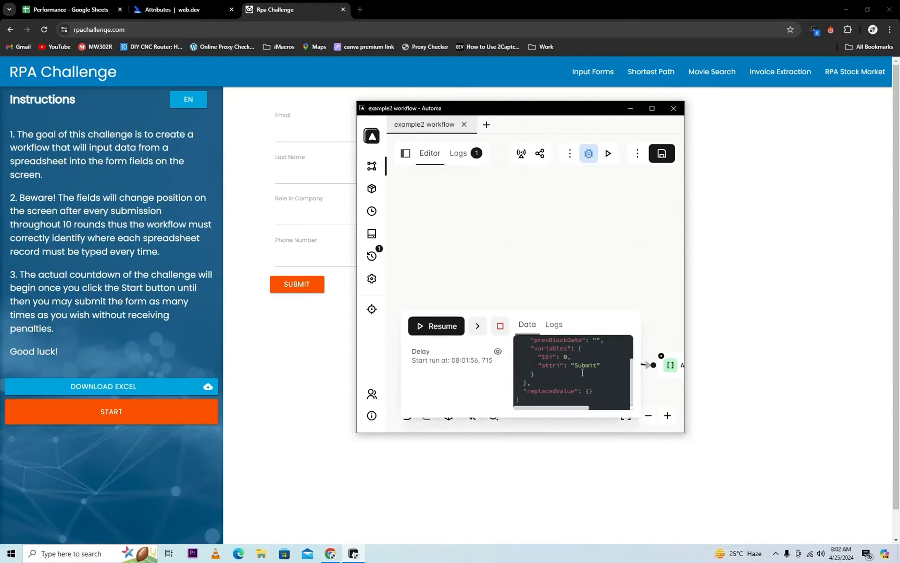
{"action": "left_click", "coordinate": [673, 108]}
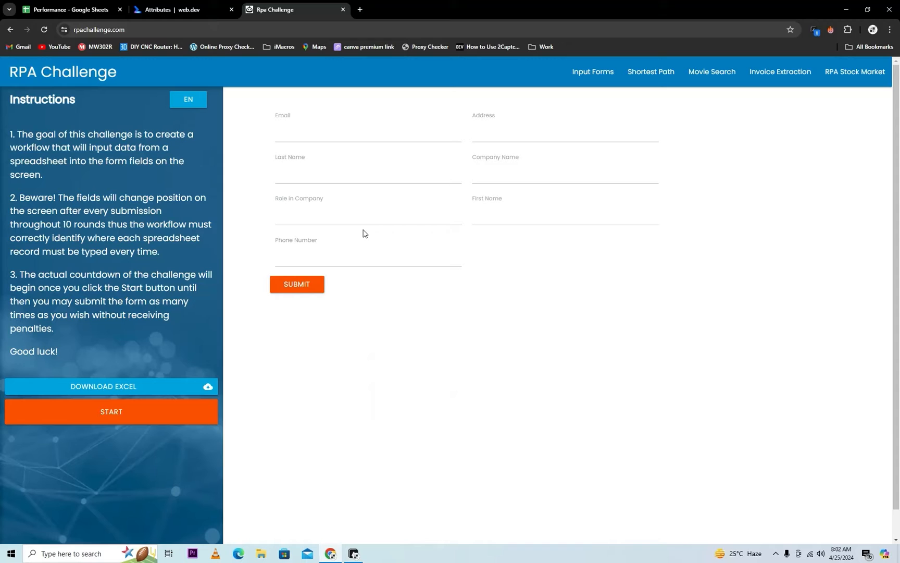
{"action": "mouse_move", "coordinate": [309, 504]}
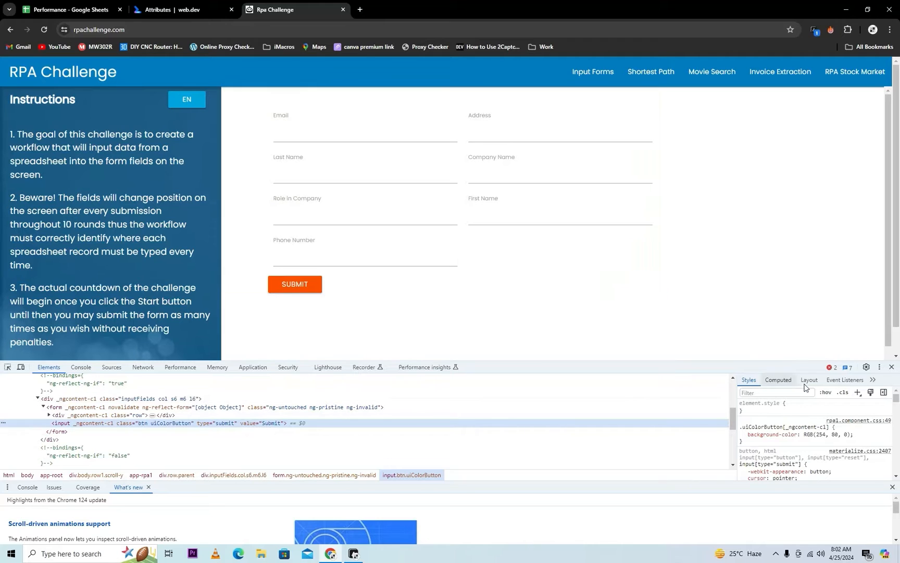
- Inspect the SUBMIT button in DevTools to see its value="Submit" markup
{"action": "left_click", "coordinate": [891, 366]}
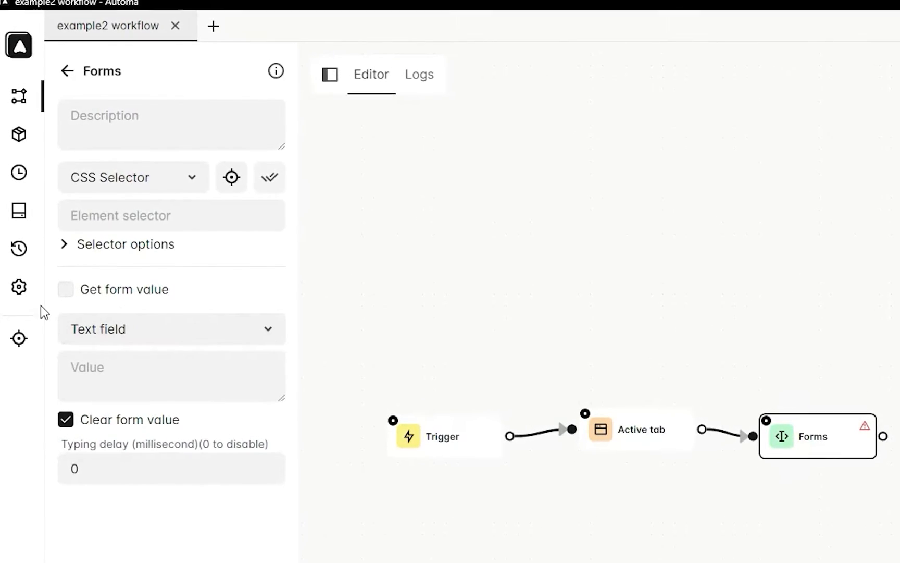
{"action": "mouse_move", "coordinate": [166, 330]}
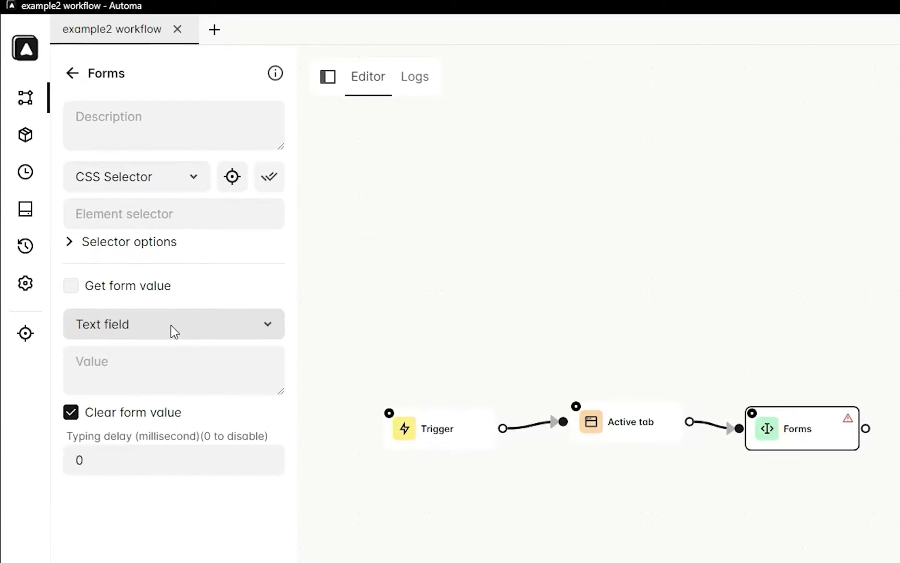
- Fill text field input#f1E1u with 'Demo' in the Forms block and run it on the challenge form
{"action": "left_click", "coordinate": [171, 323]}
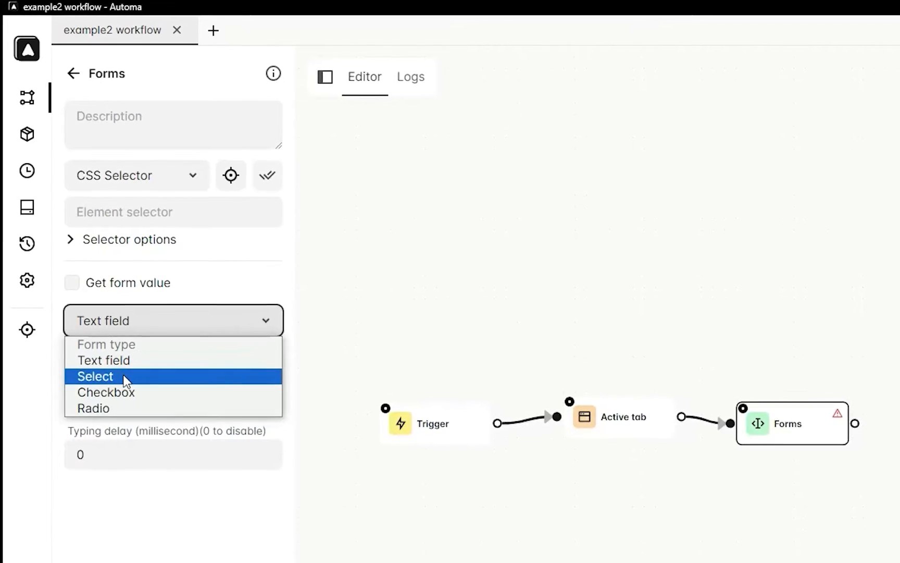
{"action": "mouse_move", "coordinate": [160, 327]}
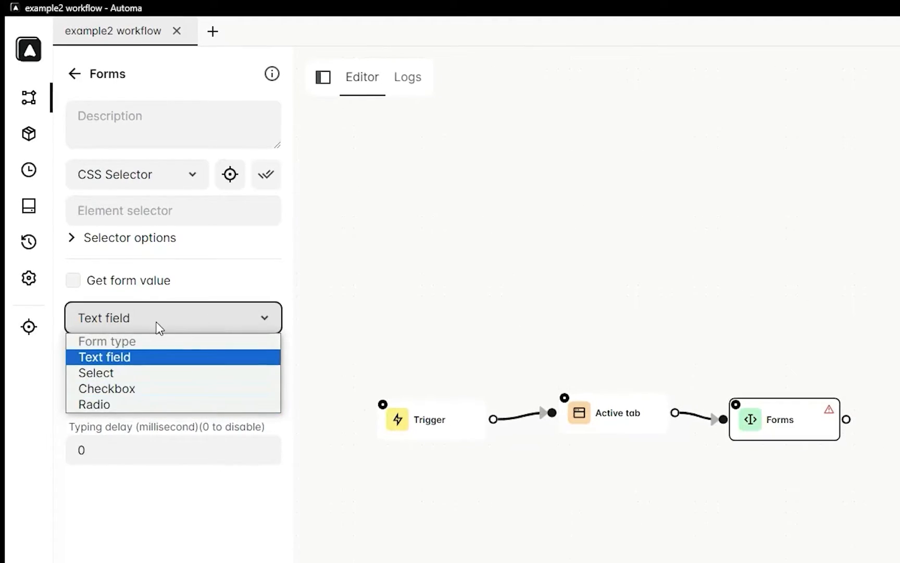
{"action": "left_click", "coordinate": [104, 357]}
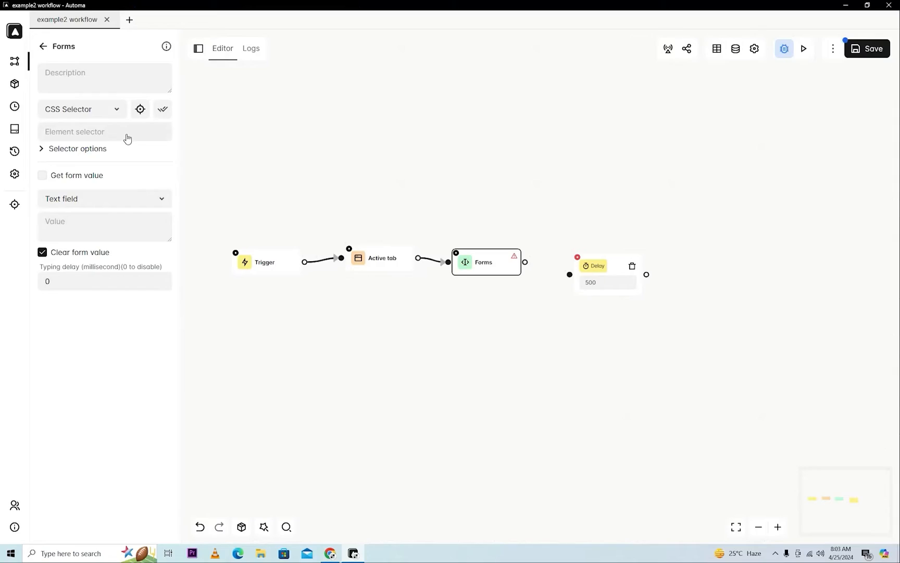
{"action": "type", "text": "input#f1E1u"}
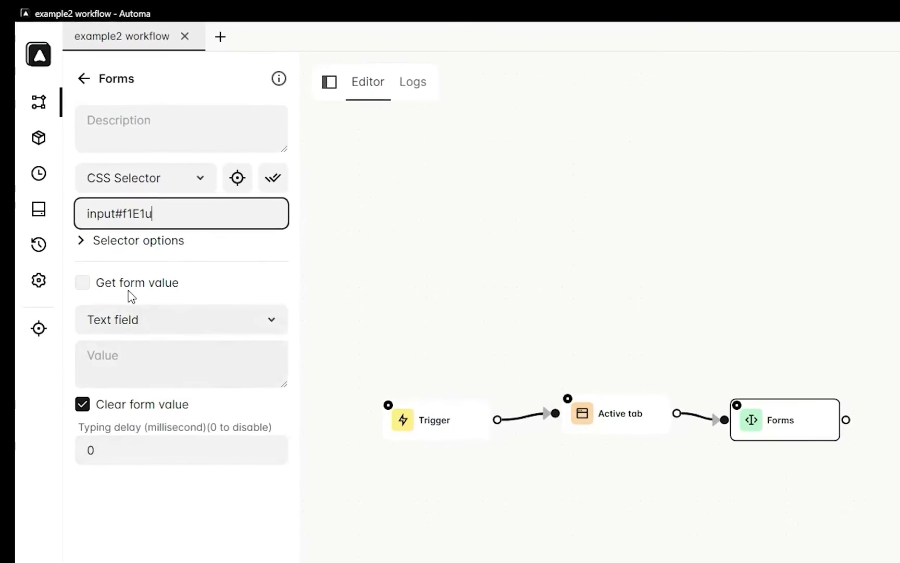
{"action": "left_click", "coordinate": [181, 364]}
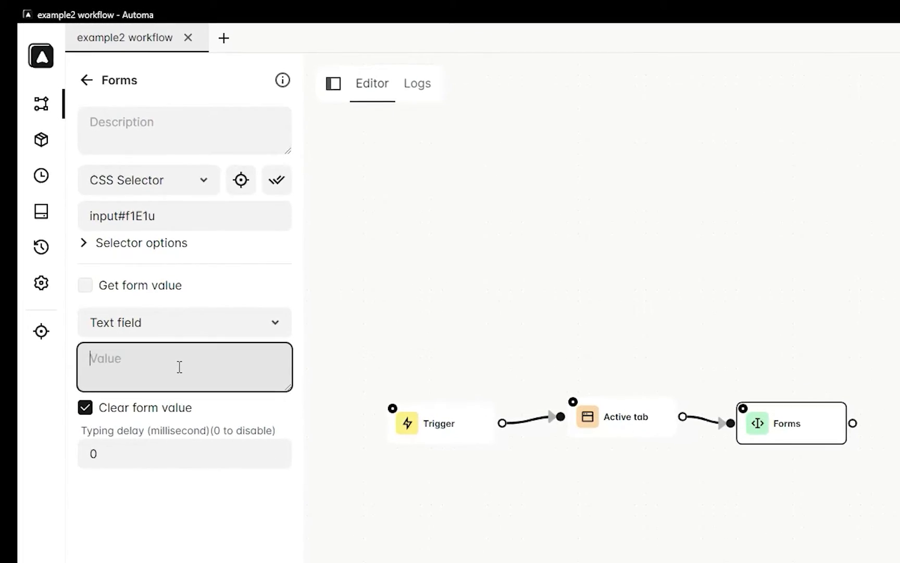
{"action": "type", "text": "Demo"}
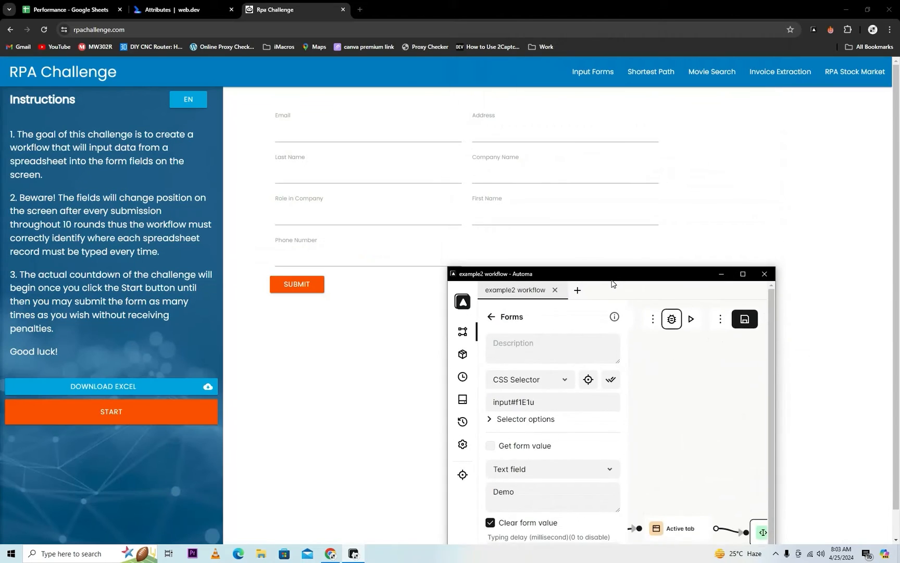
{"action": "left_click", "coordinate": [690, 319]}
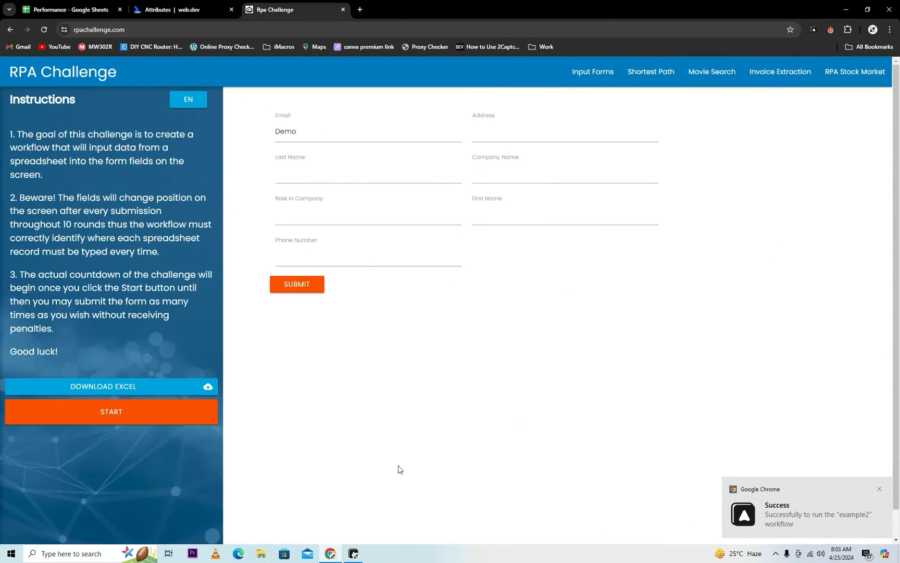
{"action": "mouse_move", "coordinate": [743, 275]}
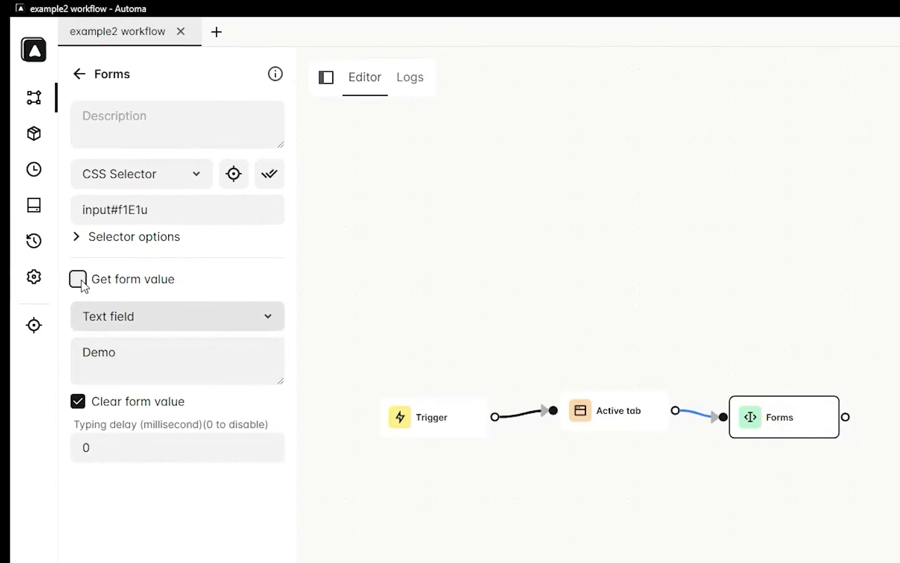
- Enable Get form value into variable 'inpu', check it at the breakpoint, then stop the run
{"action": "left_click", "coordinate": [78, 278]}
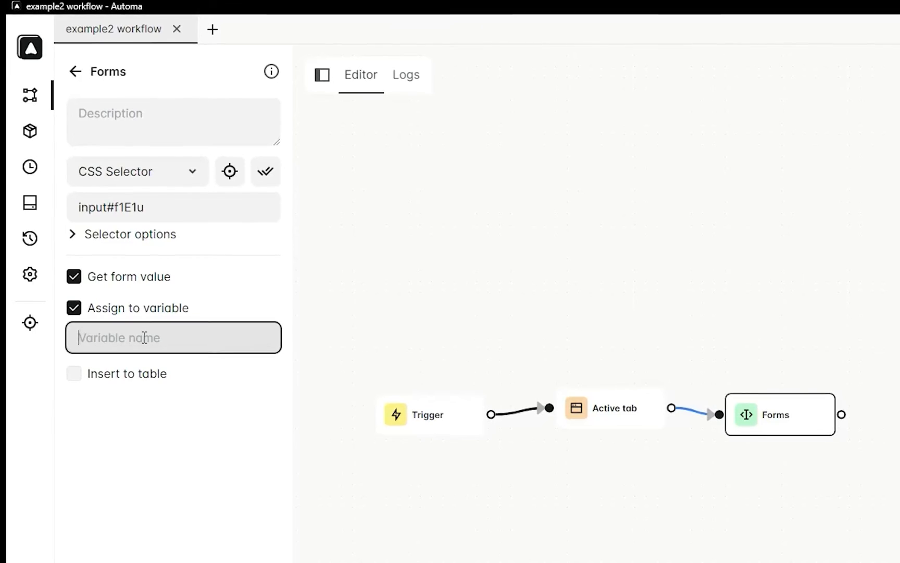
{"action": "type", "text": "inpu"}
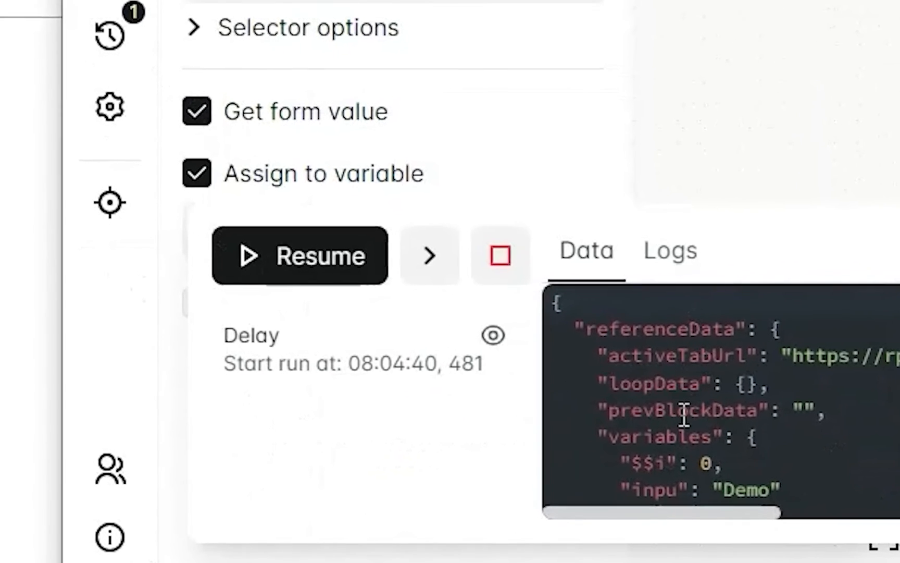
{"action": "scroll", "scroll_direction": "down", "scroll_amount": 3}
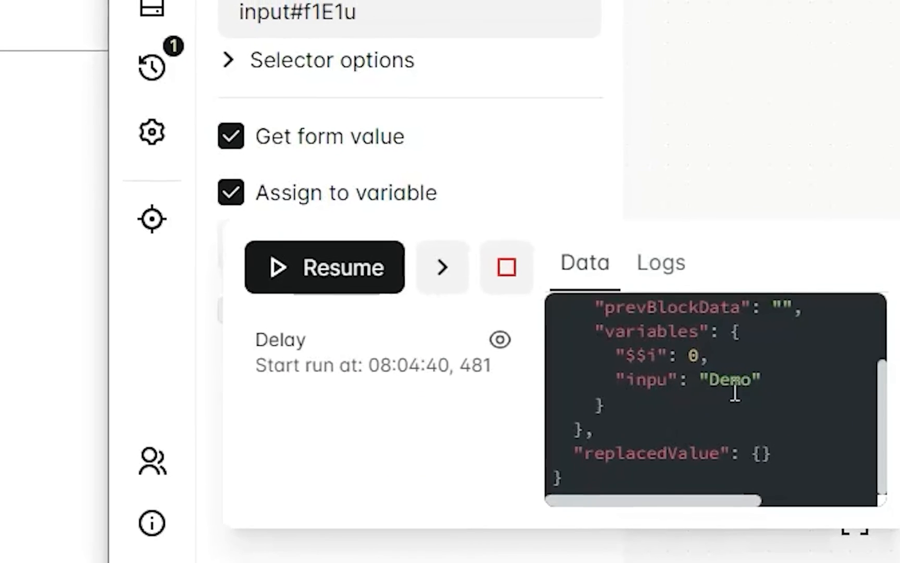
{"action": "scroll", "scroll_direction": "up", "scroll_amount": 3}
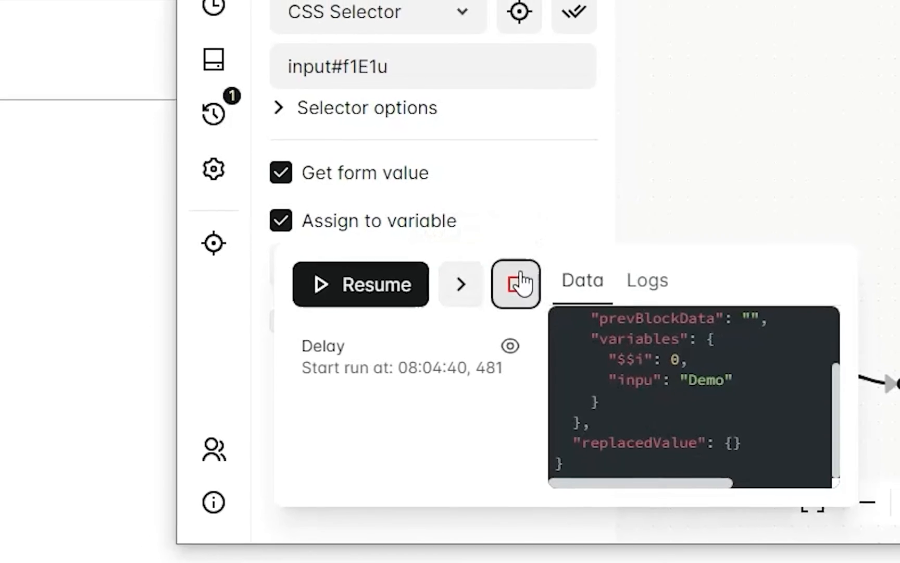
{"action": "left_click", "coordinate": [515, 283]}
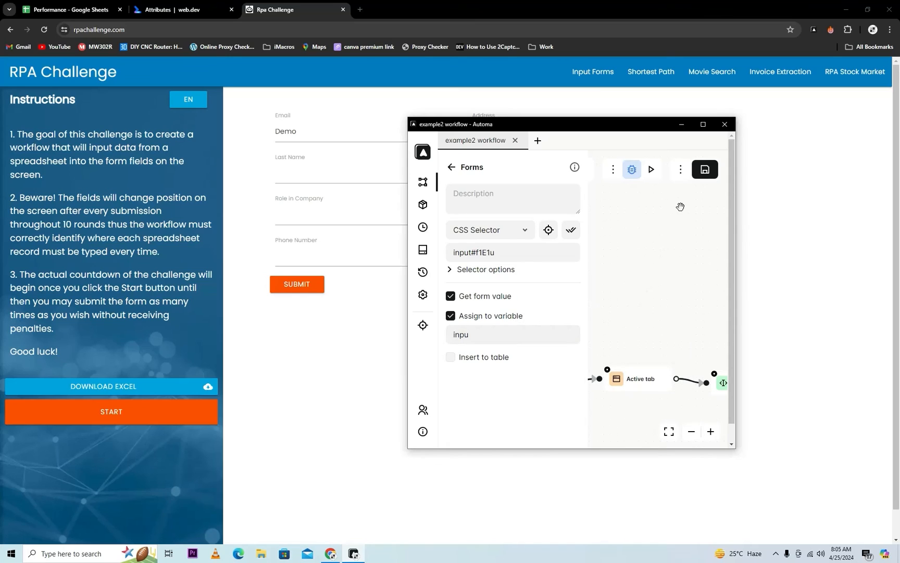
{"action": "left_click", "coordinate": [702, 124]}
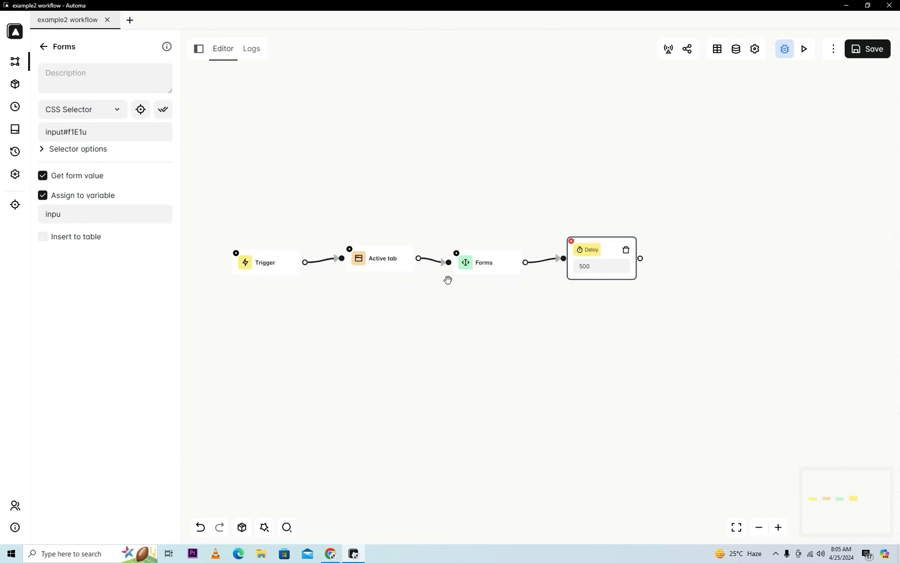
{"action": "mouse_move", "coordinate": [491, 277]}
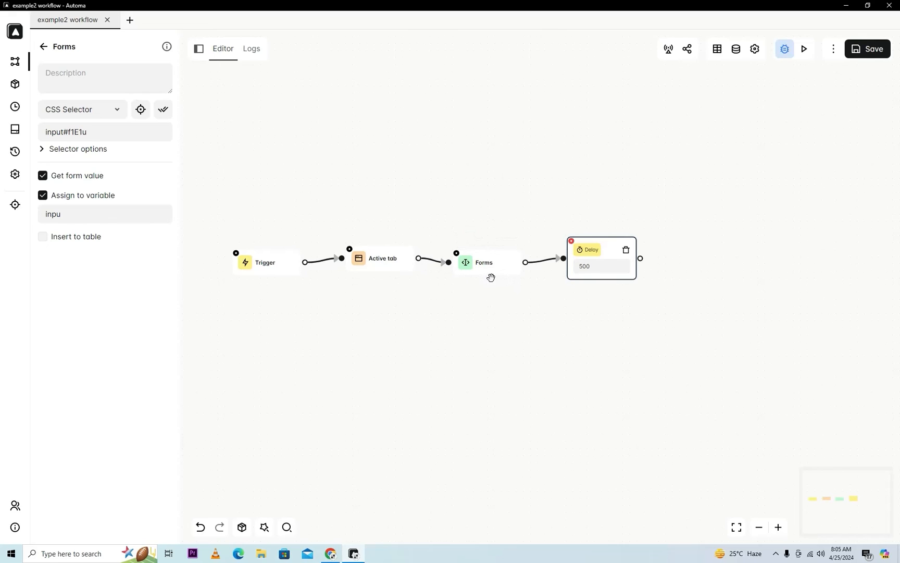
{"action": "mouse_move", "coordinate": [489, 271]}
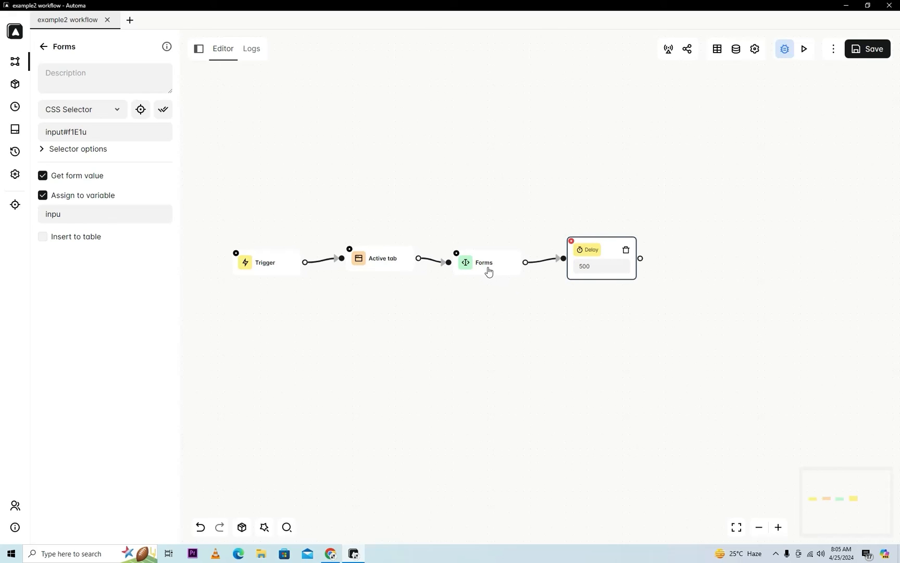